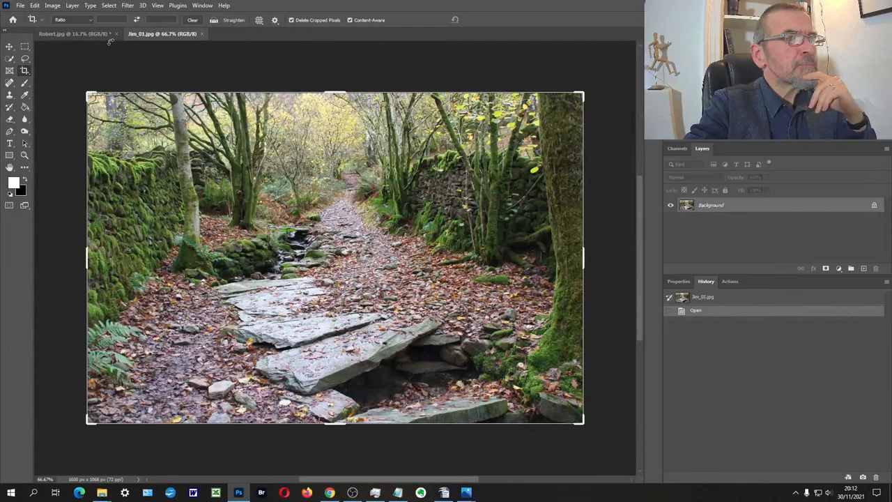
- Duplicate the photo onto Layer 1 and crop it to 1510 × 1008 pixels
{"action": "left_click", "coordinate": [109, 33]}
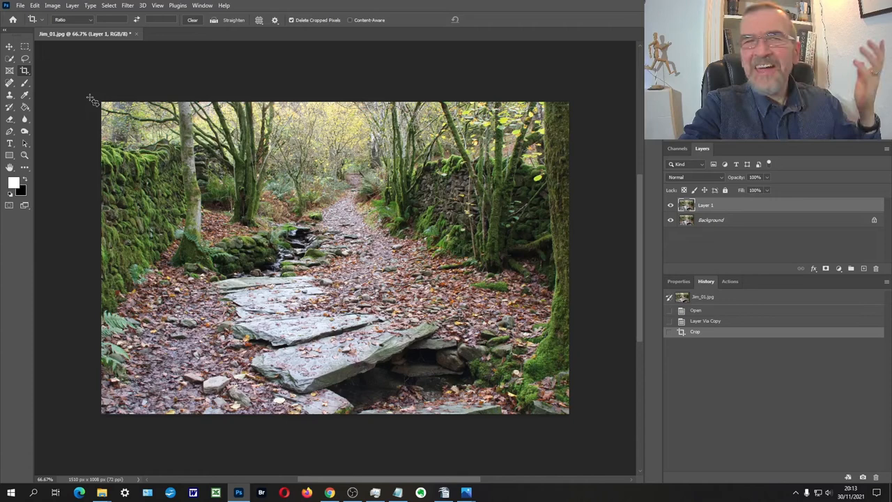
{"action": "mouse_move", "coordinate": [157, 258]}
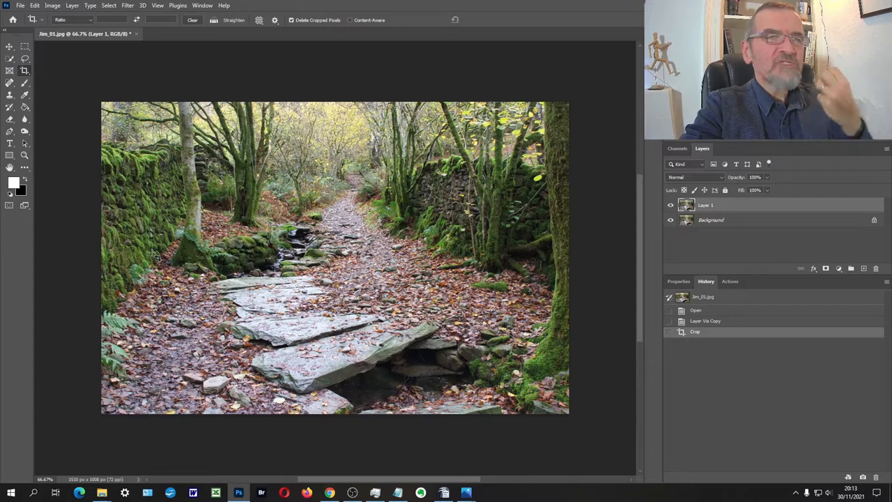
- Apply a Camera Raw Filter to Layer 1 copy, adding clarity and a darkening vignette
{"action": "left_click", "coordinate": [127, 5]}
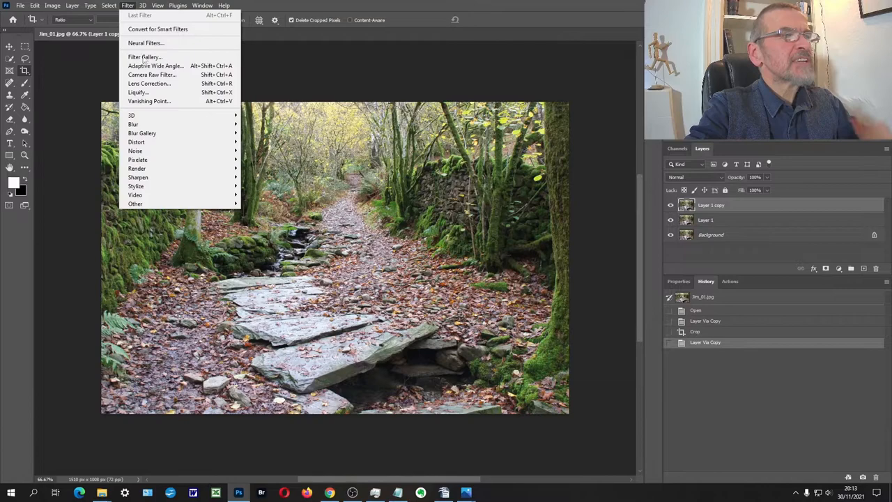
{"action": "left_click", "coordinate": [152, 74]}
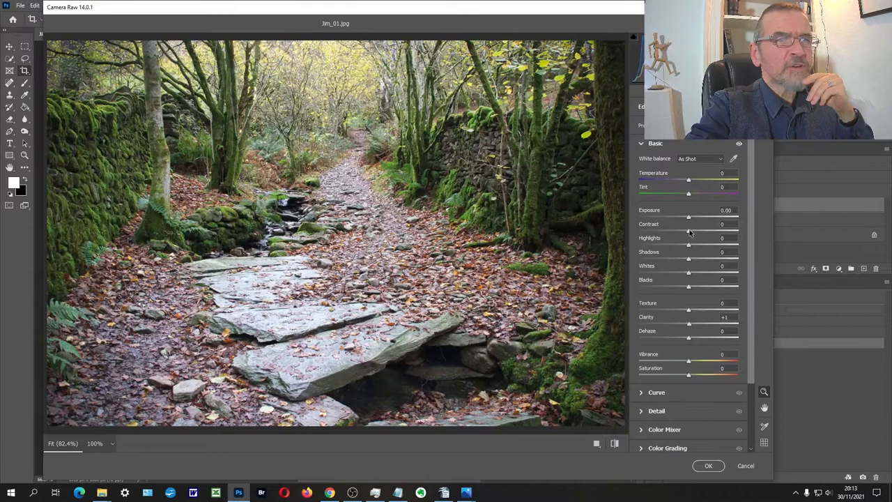
{"action": "left_click", "coordinate": [708, 466]}
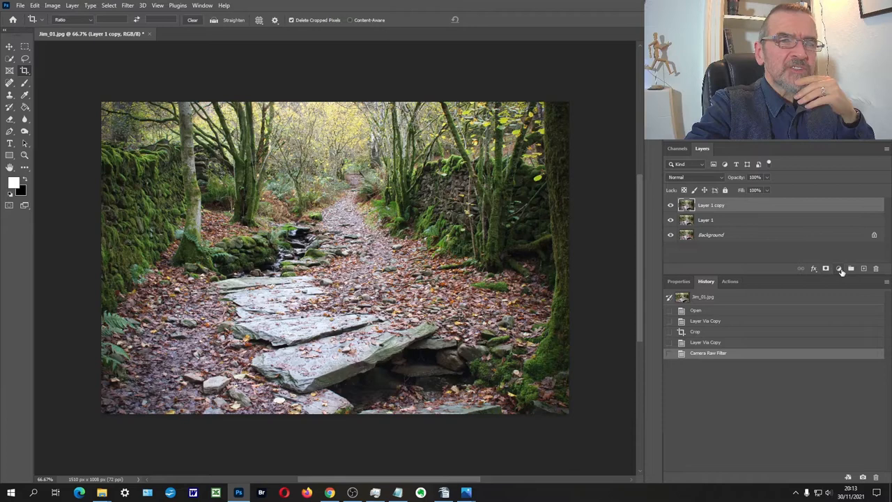
- Add a Curves adjustment layer and pull the curve down to darken the foreground
{"action": "left_click", "coordinate": [839, 268]}
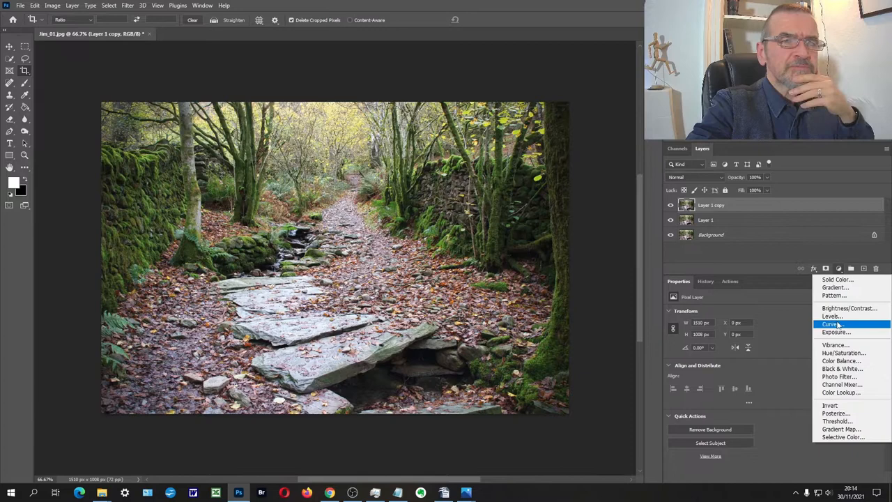
{"action": "left_click", "coordinate": [830, 324]}
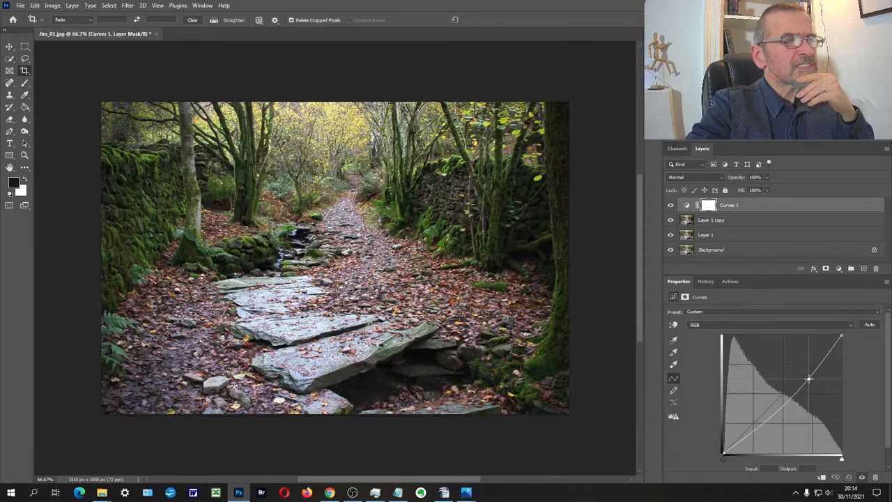
{"action": "left_click", "coordinate": [10, 94]}
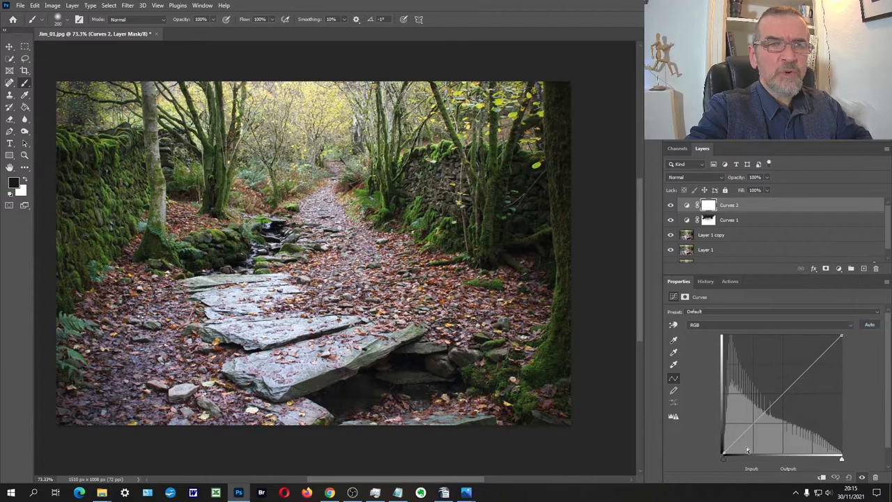
- Raise the Curves 2 black point to haze the shadows, then view the History panel
{"action": "left_click_drag", "start_coordinate": [747, 449], "coordinate": [722, 407]}
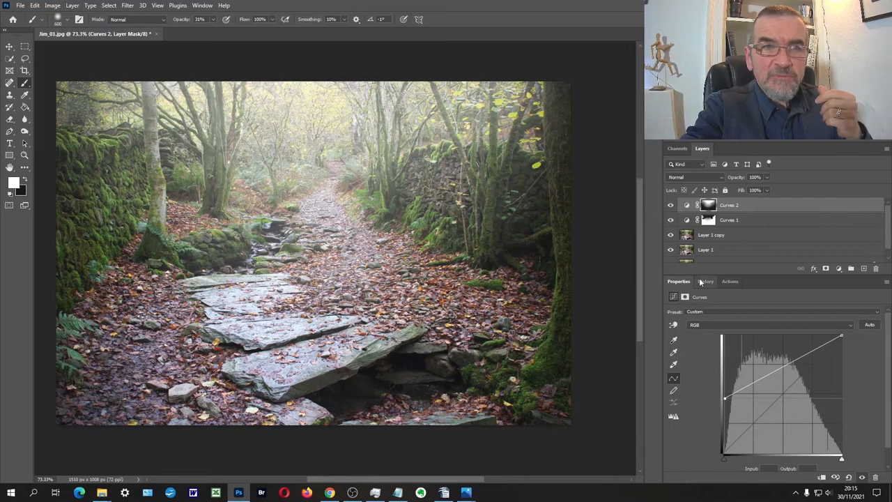
{"action": "left_click", "coordinate": [706, 280]}
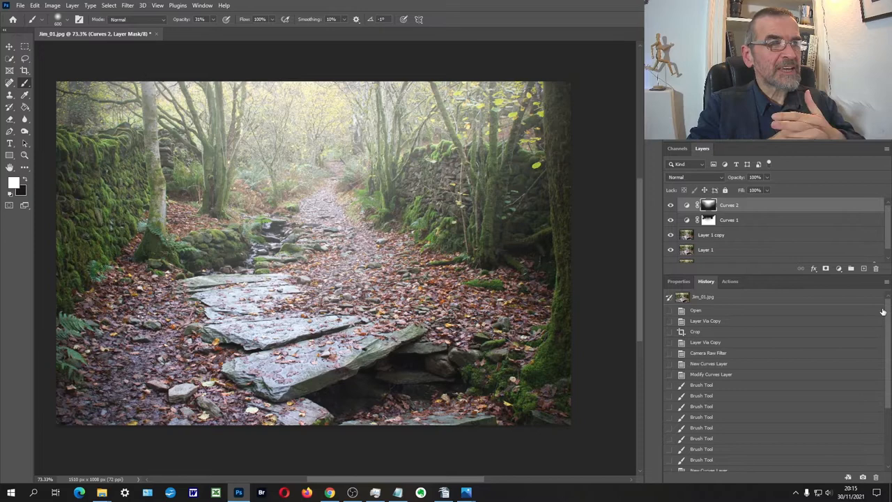